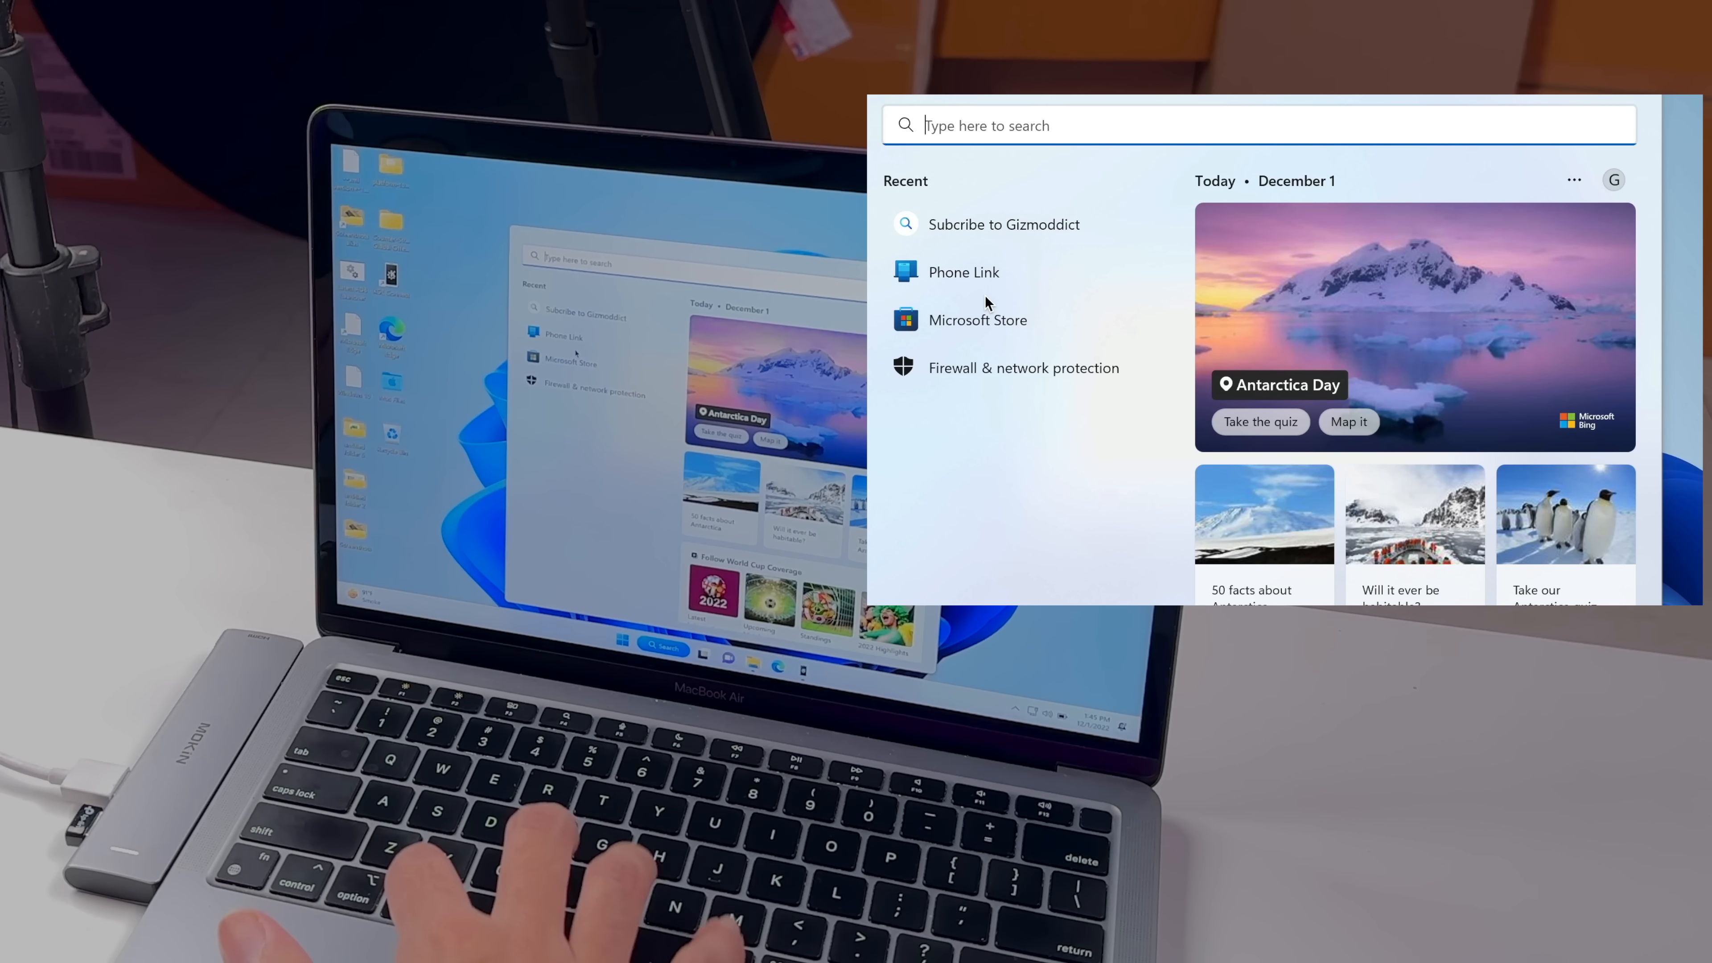
{"action": "type", "text": "hello world"}
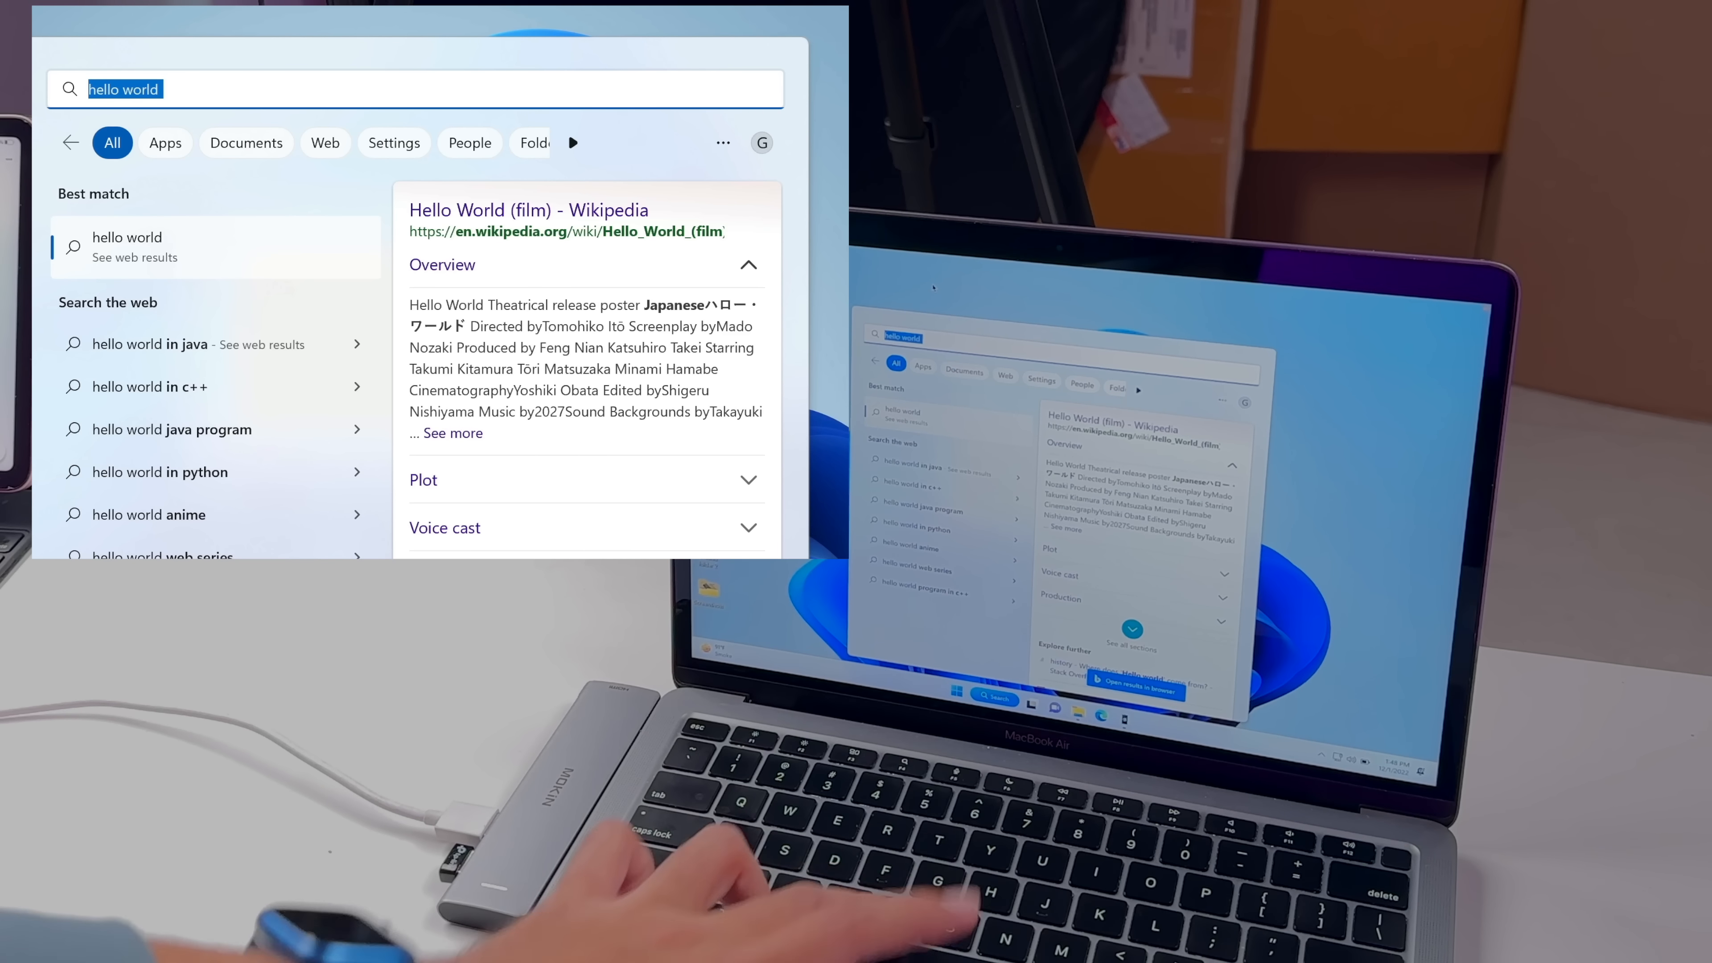